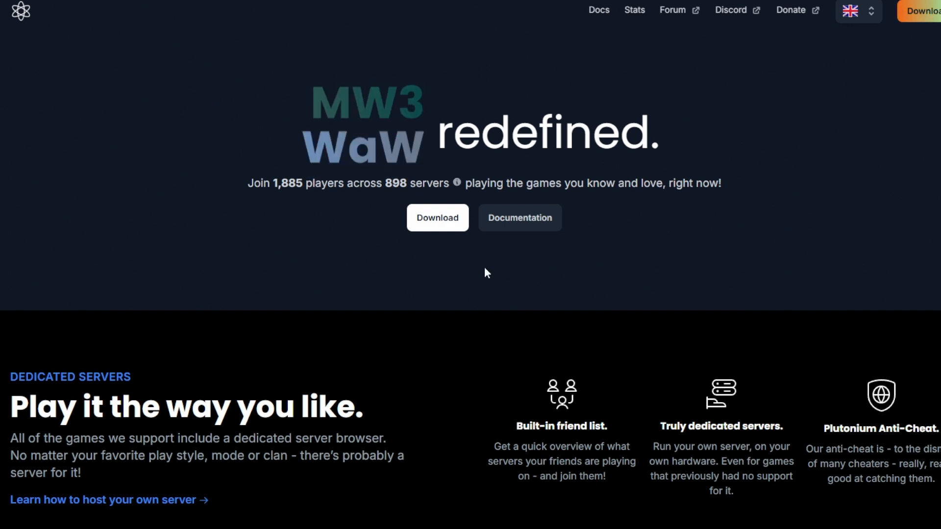
Step: Download plutonium.exe from the Plutonium homepage
{"action": "left_click", "coordinate": [599, 10]}
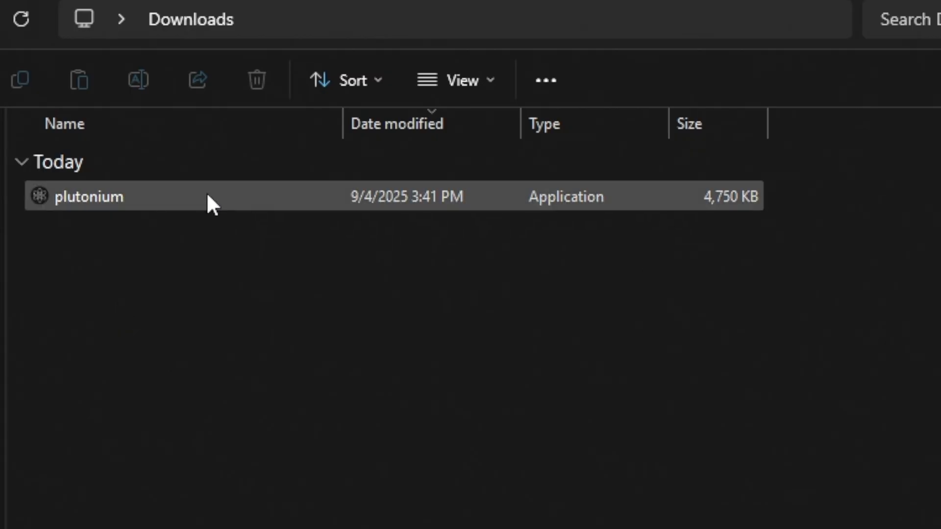
Step: Run the downloaded plutonium application from the Downloads folder
{"action": "double_click", "coordinate": [88, 196]}
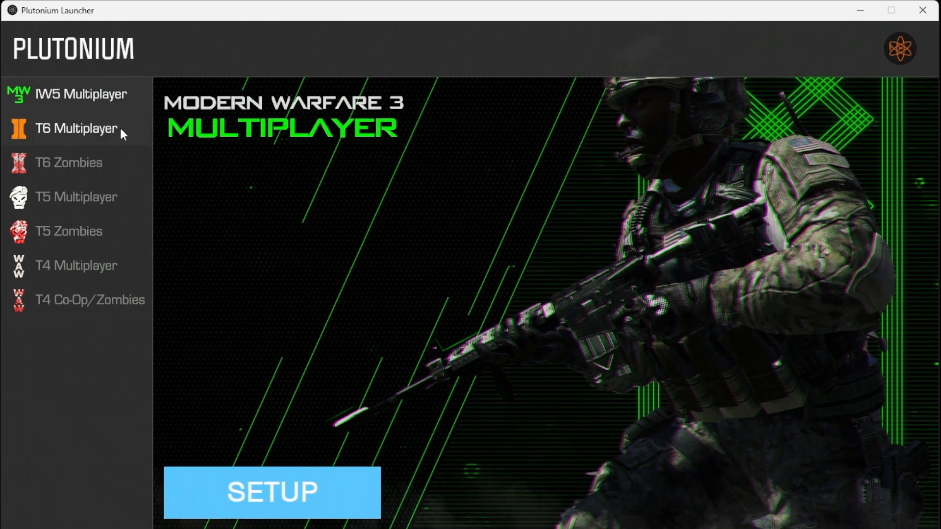
Step: Select T6 Multiplayer (Black Ops II) in the launcher sidebar
{"action": "left_click", "coordinate": [76, 197]}
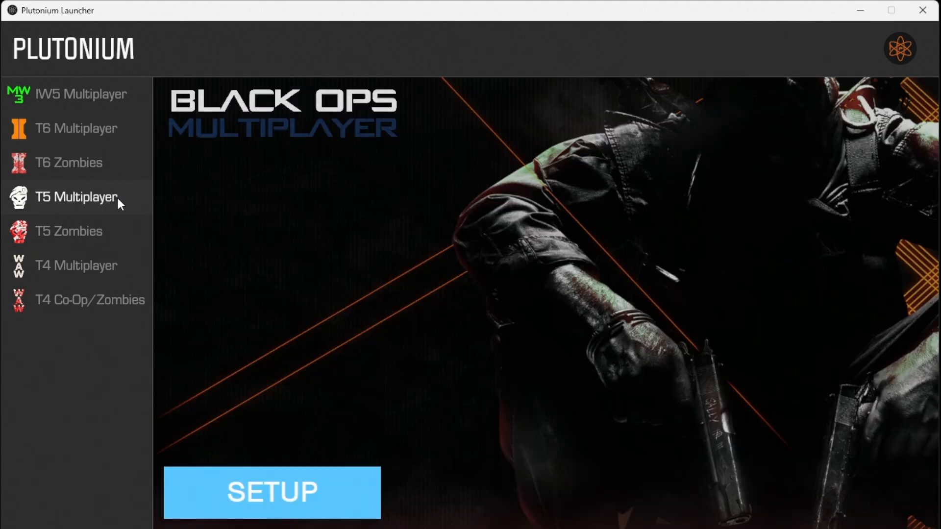
{"action": "left_click", "coordinate": [75, 266]}
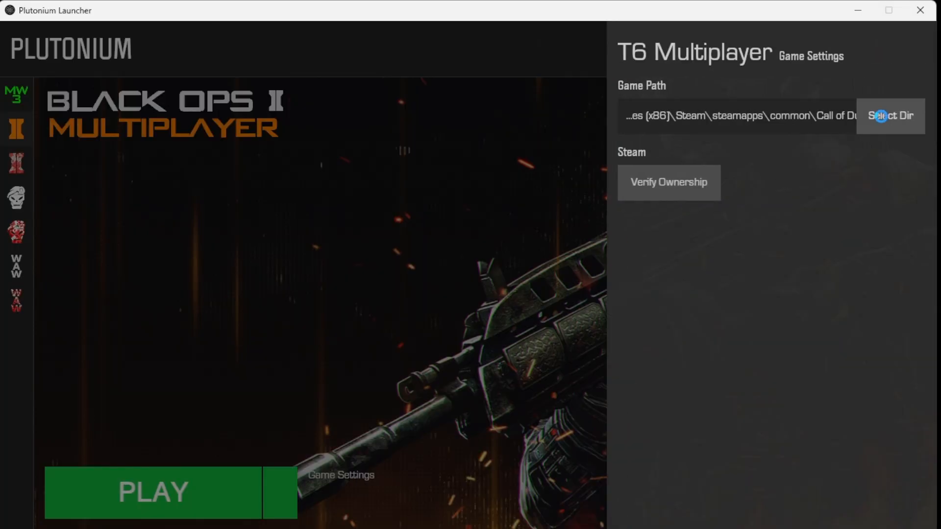
Step: Set Steam's Call of Duty Black Ops II folder as the game path and launch
{"action": "left_click", "coordinate": [890, 116]}
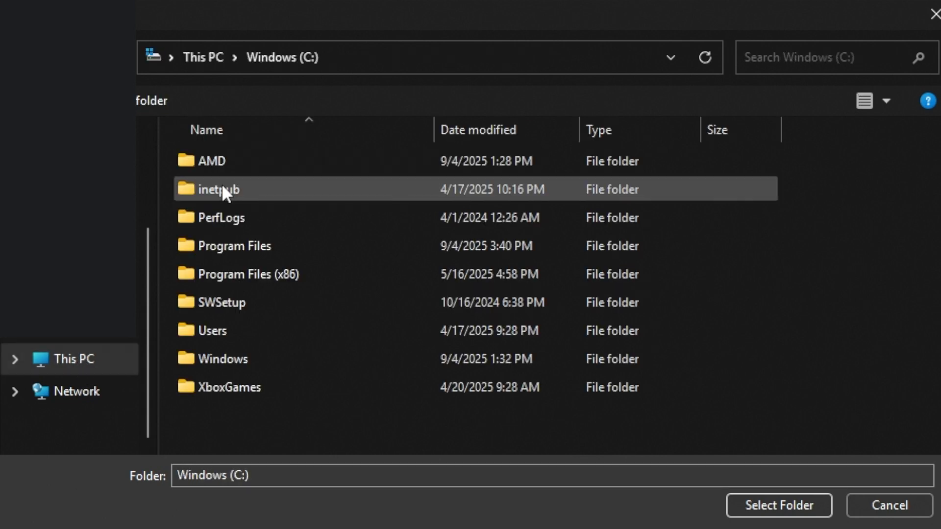
{"action": "double_click", "coordinate": [246, 274]}
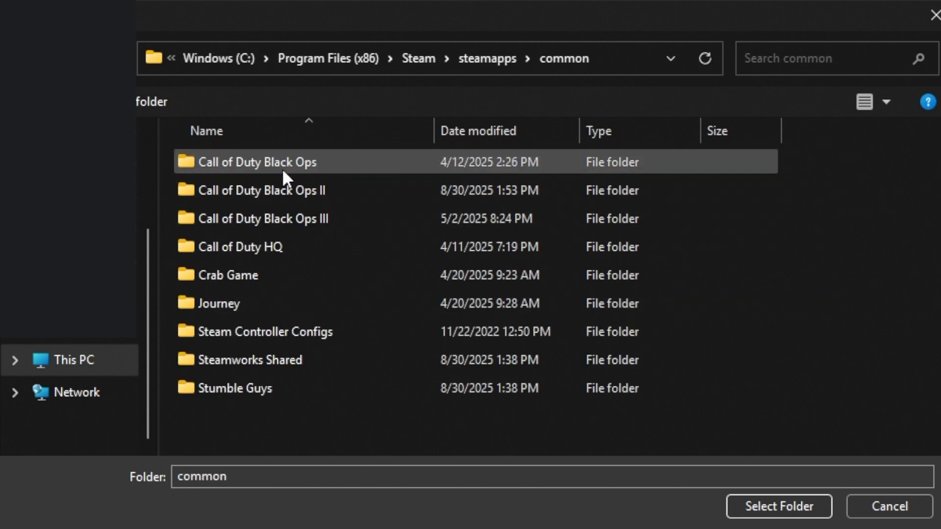
{"action": "double_click", "coordinate": [260, 190]}
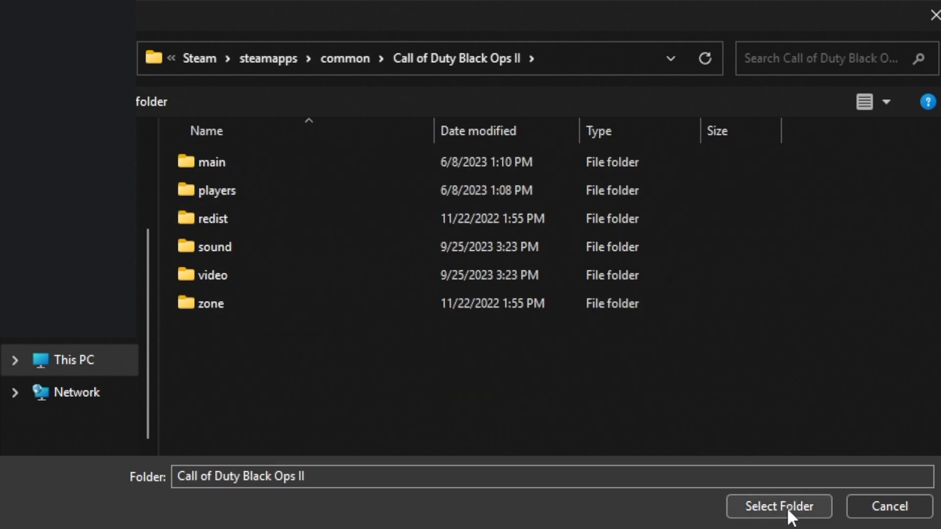
{"action": "left_click", "coordinate": [778, 506]}
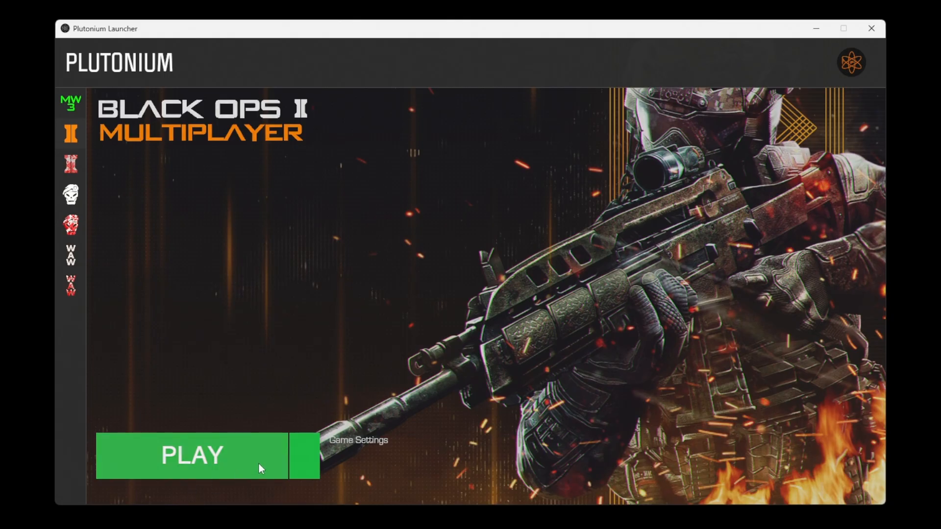
{"action": "left_click", "coordinate": [192, 455]}
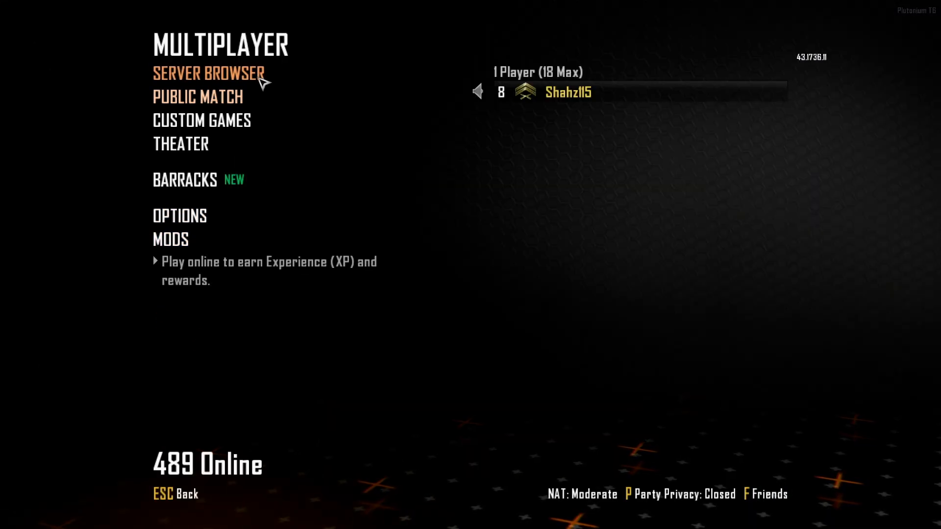
Step: Open the server browser, sort servers by player count, and connect to one
{"action": "left_click", "coordinate": [208, 73]}
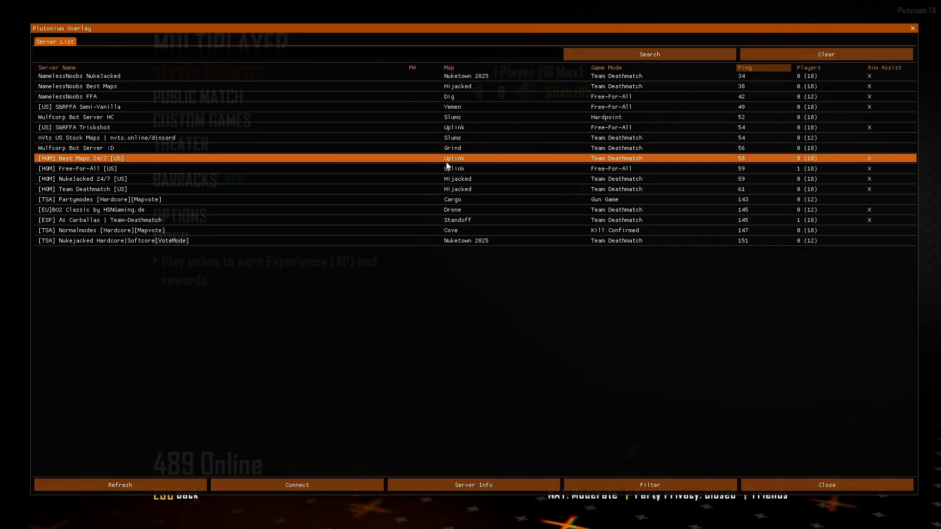
{"action": "left_click", "coordinate": [120, 485]}
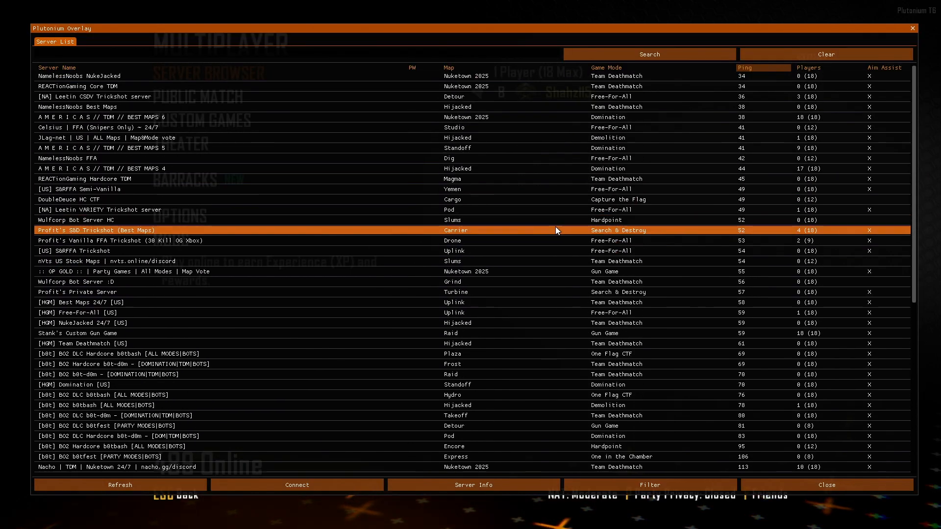
{"action": "left_click", "coordinate": [808, 67]}
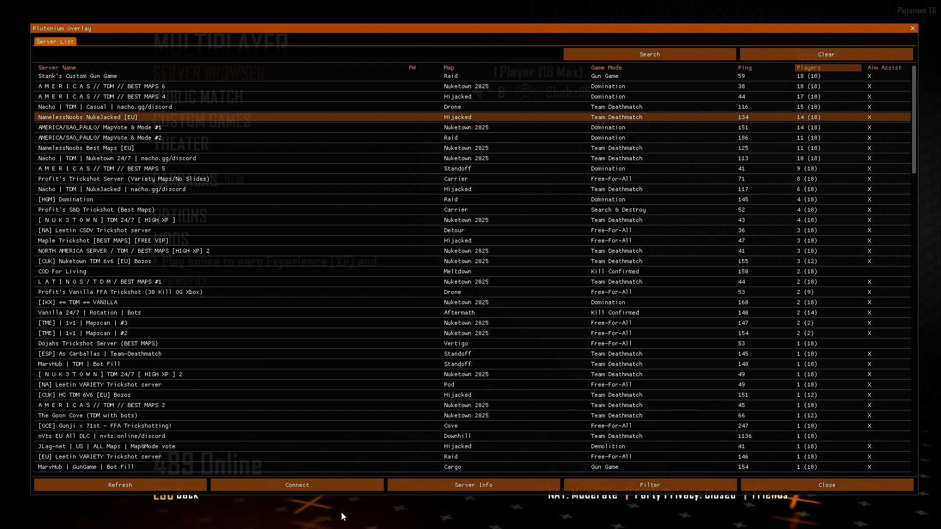
{"action": "left_click", "coordinate": [296, 484]}
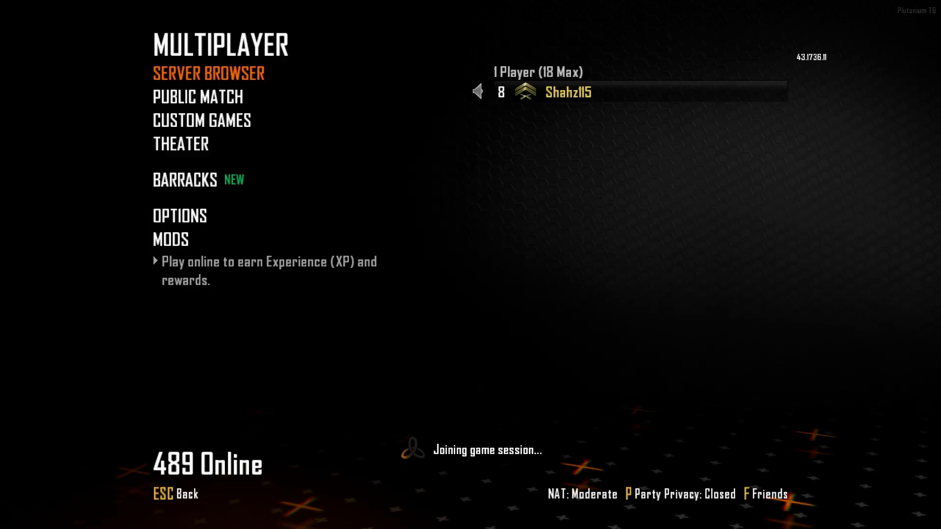